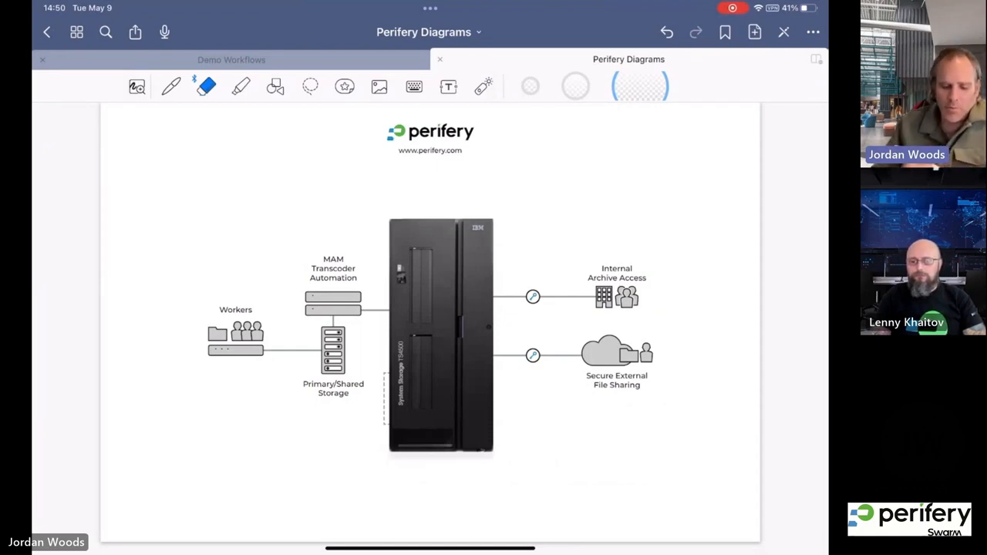
- Switch the pen to red ink for annotating the MAM and storage components
left_click(170, 85)
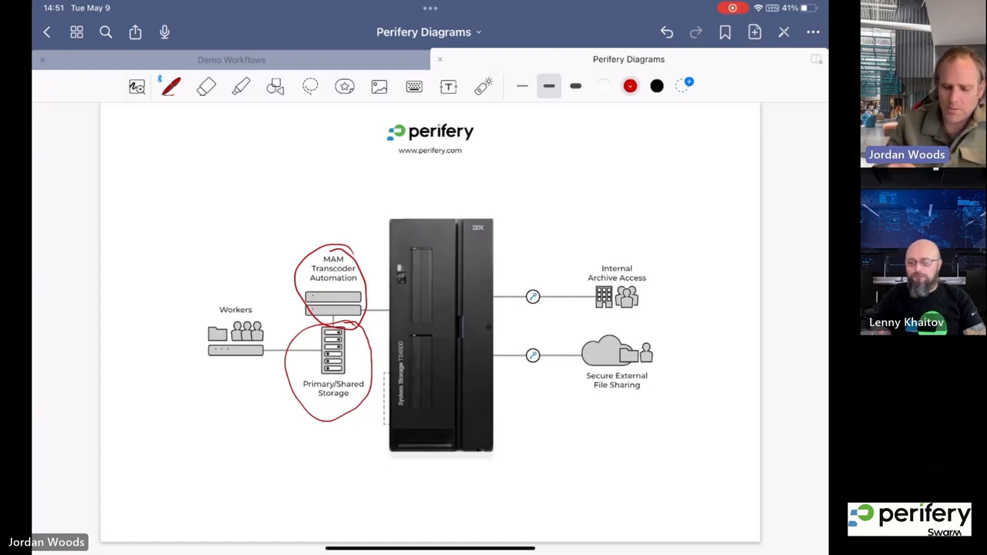
- Advance to the Swarm Archive and DR Site version of the architecture diagram
left_click(441, 335)
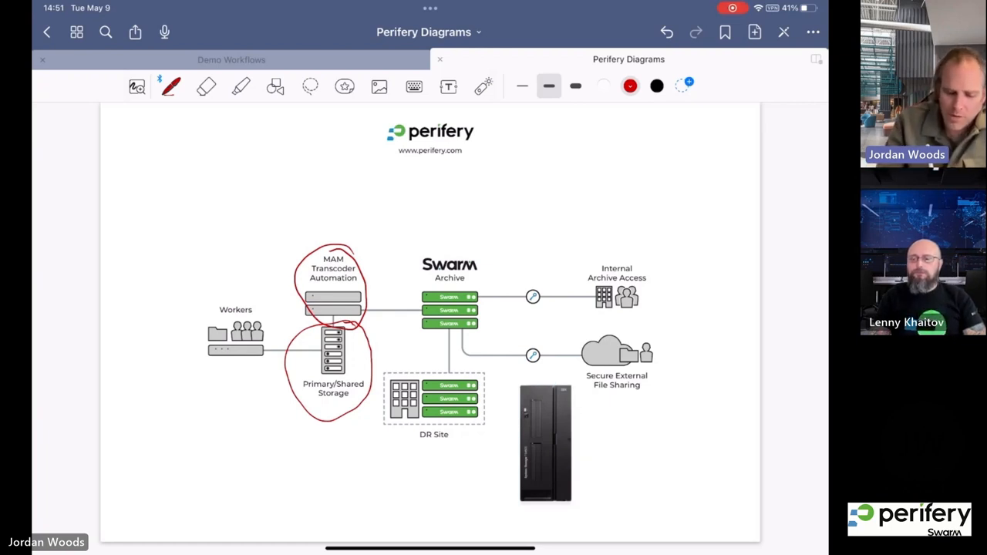
- Draw a red double-headed arrow between the MAM servers and the Swarm Archive
left_click_drag(374, 301, 412, 297)
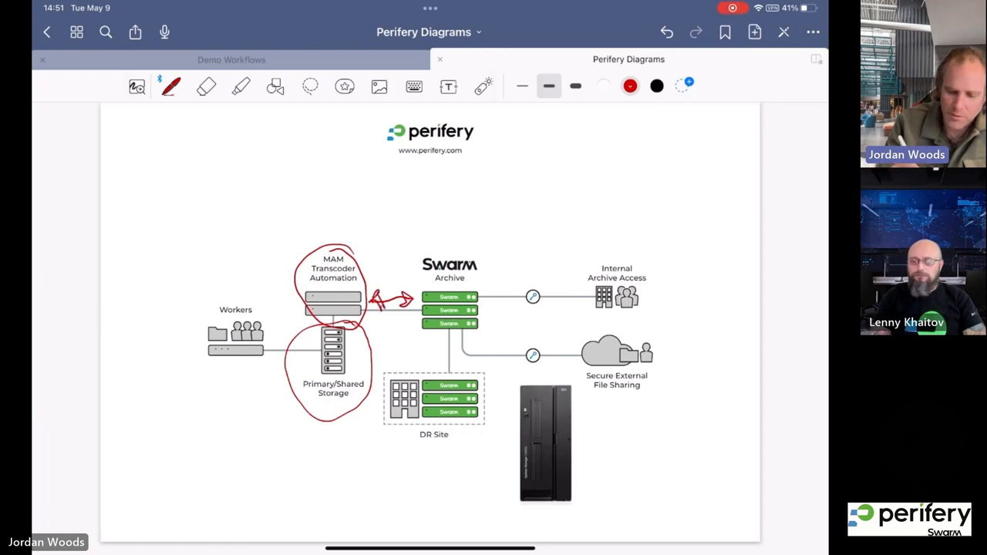
left_click_drag(378, 339, 401, 324)
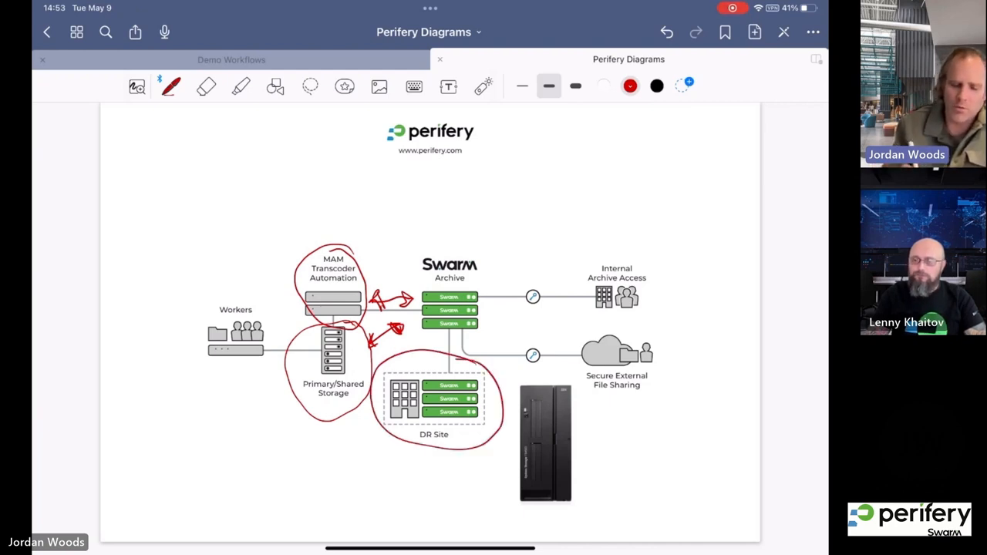
- Circle the Swarm Archive in red and draw an arrow from it to the tape library
left_click_drag(443, 243, 474, 247)
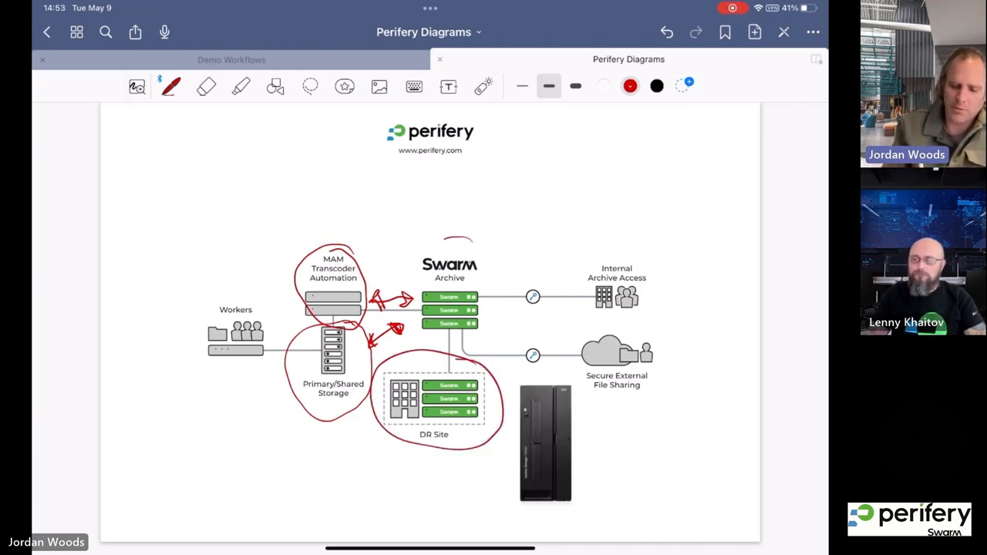
left_click_drag(451, 239, 525, 378)
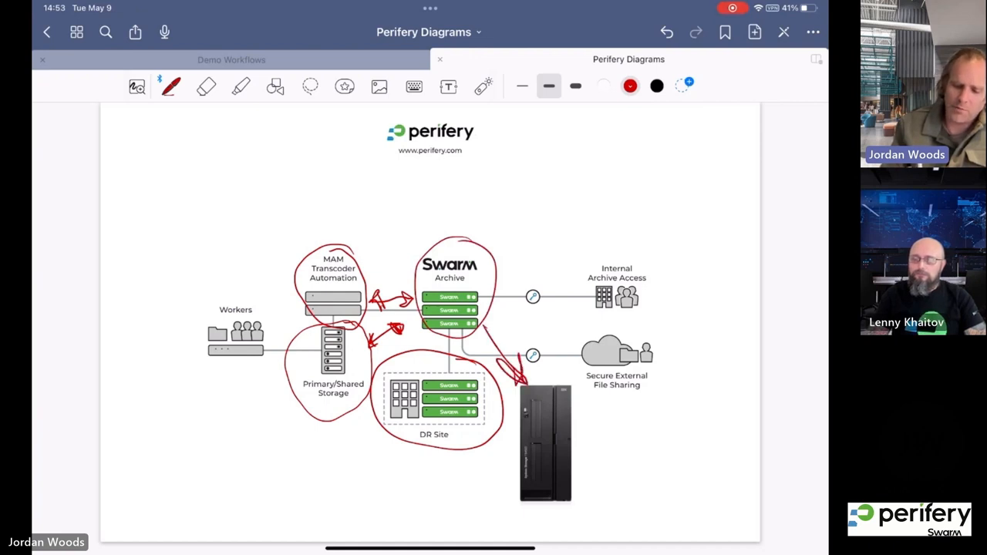